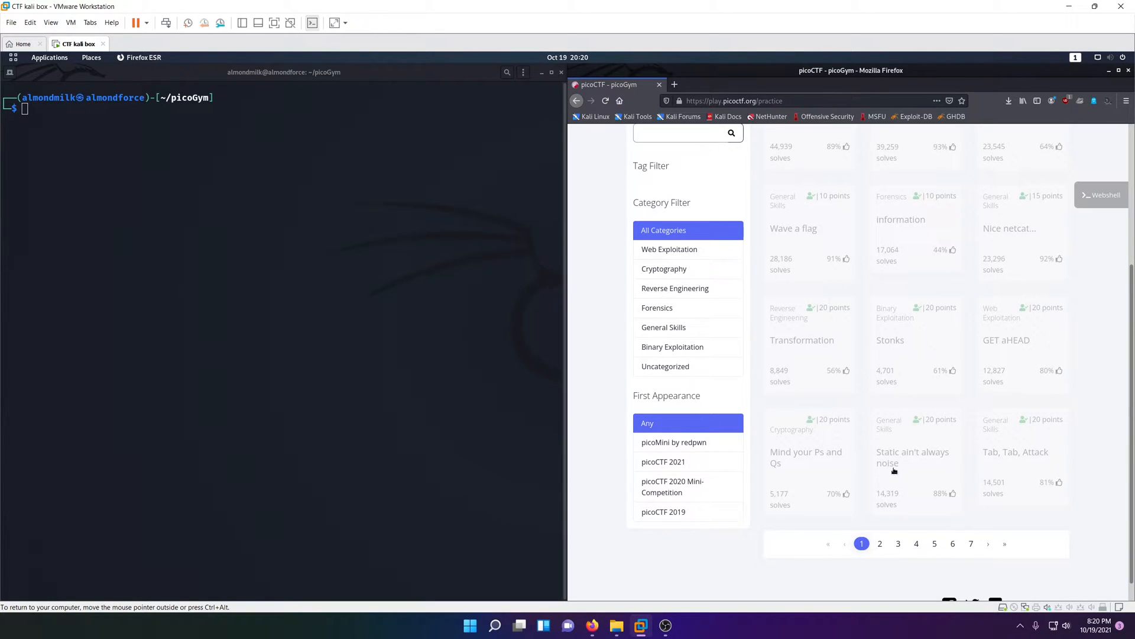
mouse_move(890, 432)
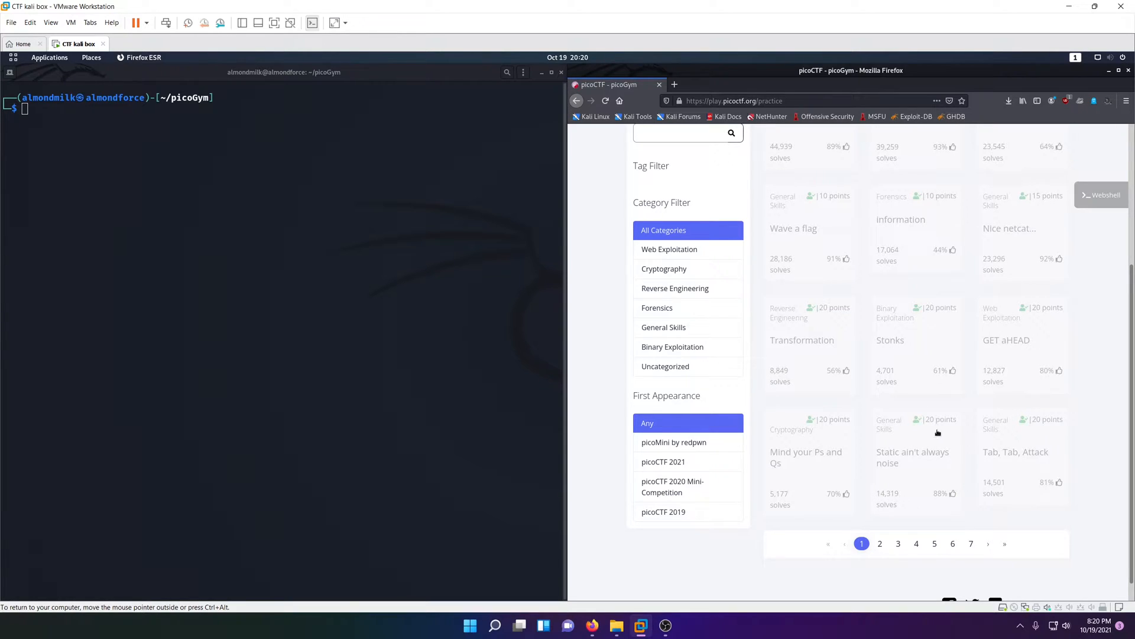
mouse_move(912, 463)
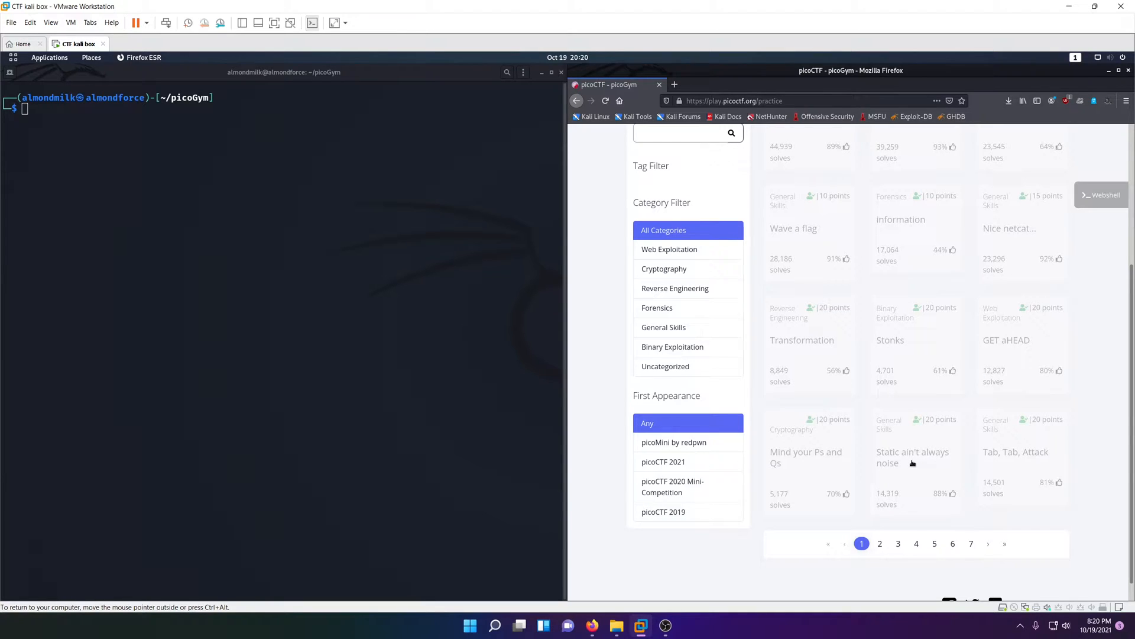
mouse_move(905, 470)
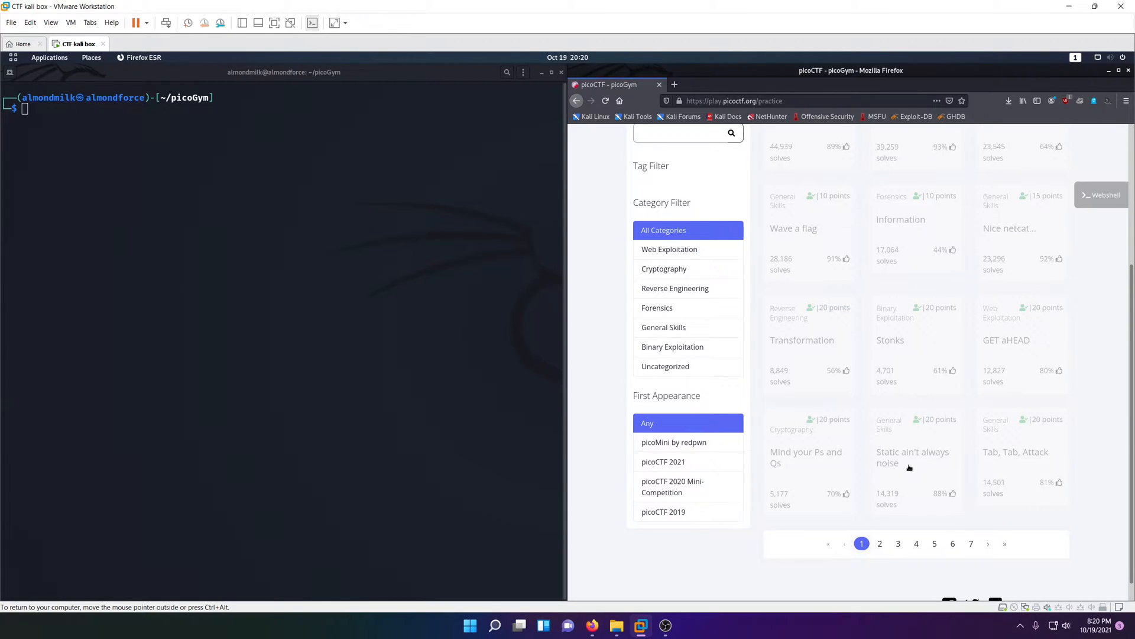
mouse_move(903, 490)
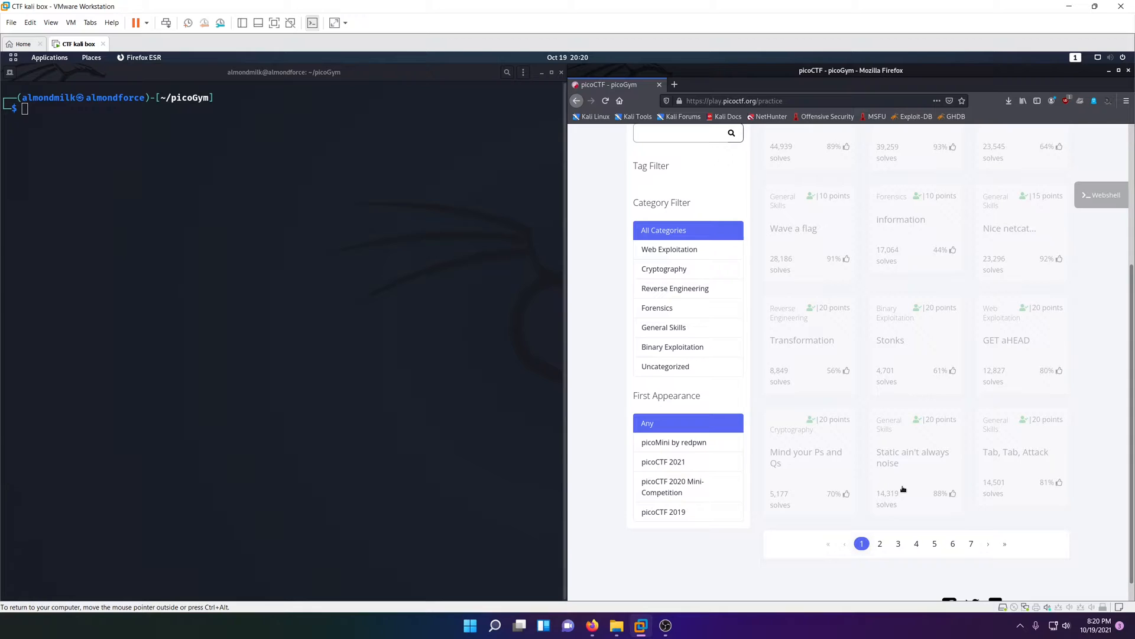
- Download the static binary and ltdis.sh into static_aint_always_noise, confirming static is a 64-bit ELF
left_click(913, 457)
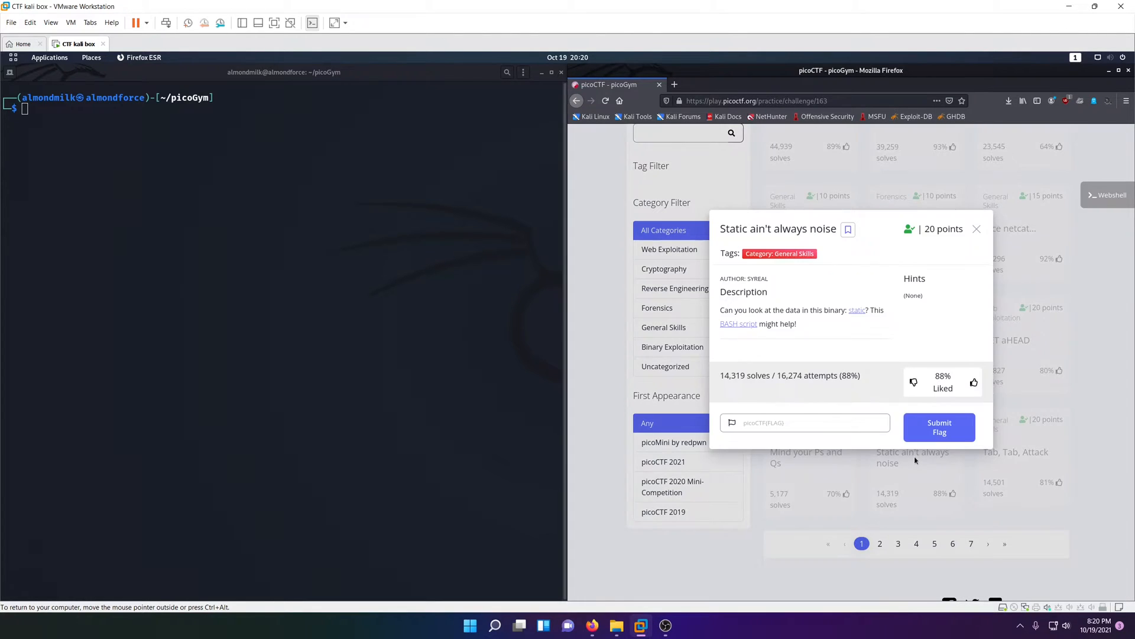
mouse_move(738, 324)
type("mkdir static_aint_always_noise")
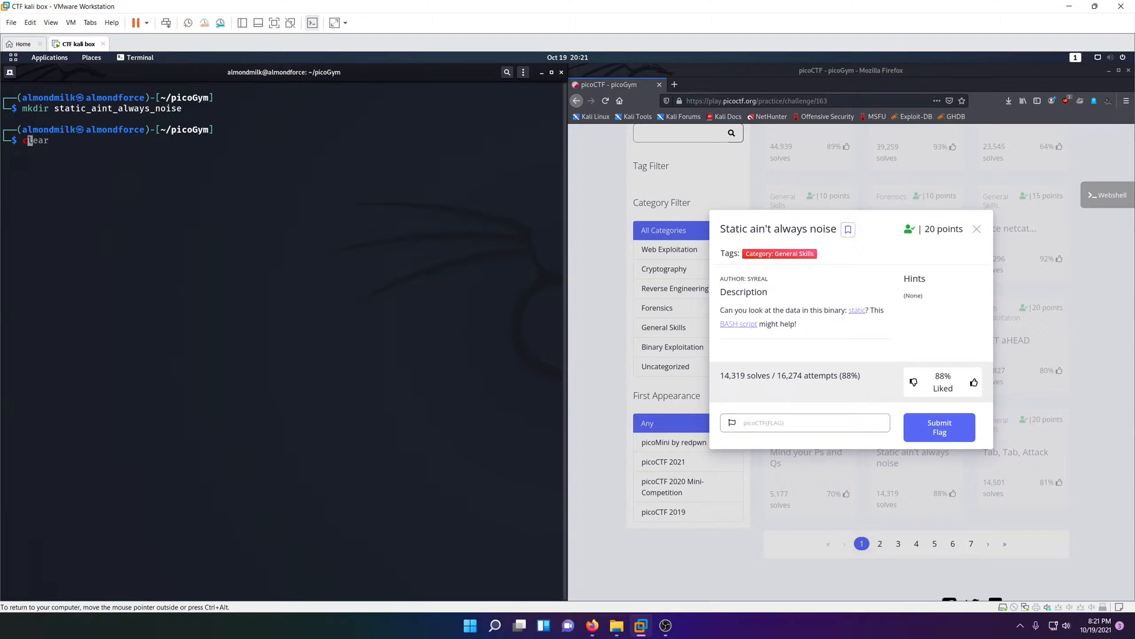
type("wget https://mercury.picoctf.net/static/e9dd71b5d11023873b8abe99cdb45551/ltdis.sh")
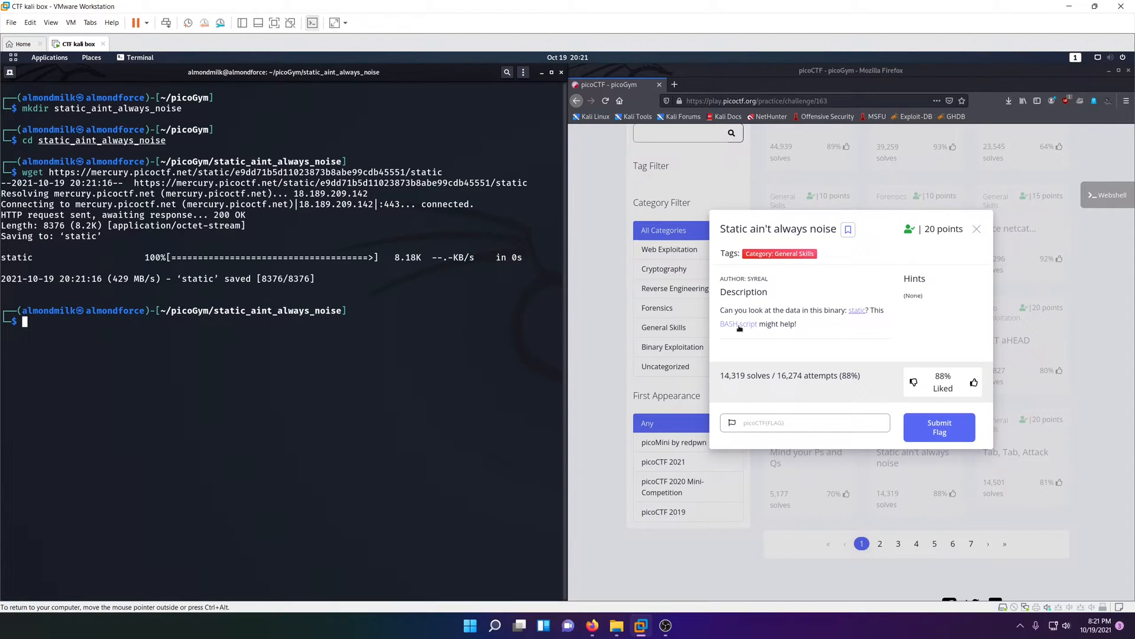
mouse_move(341, 440)
type("ls")
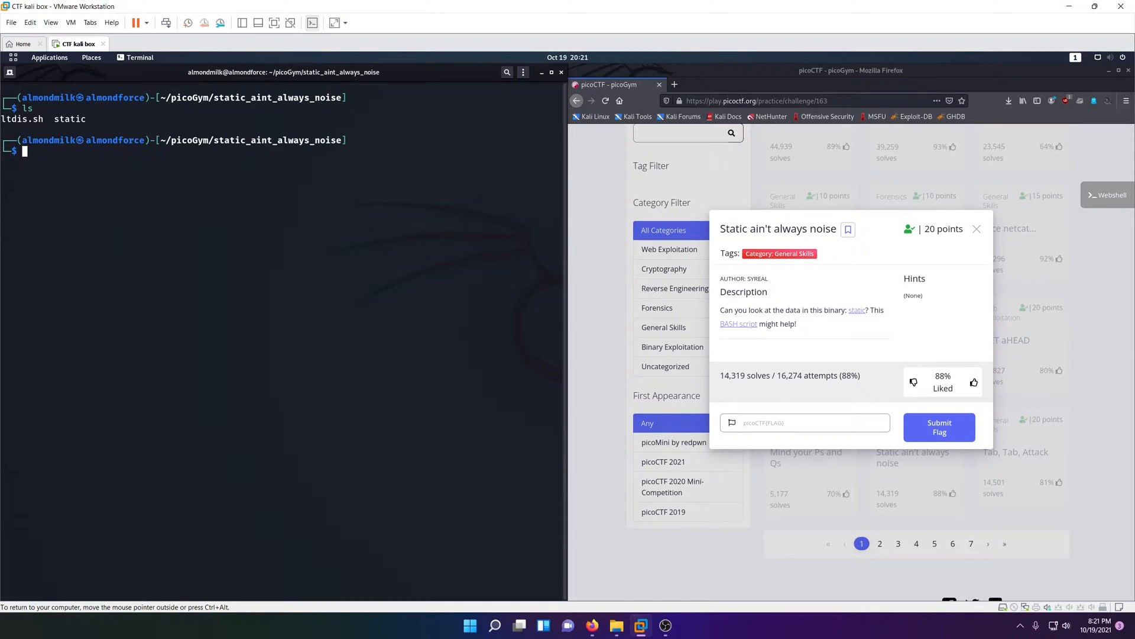
type("file static")
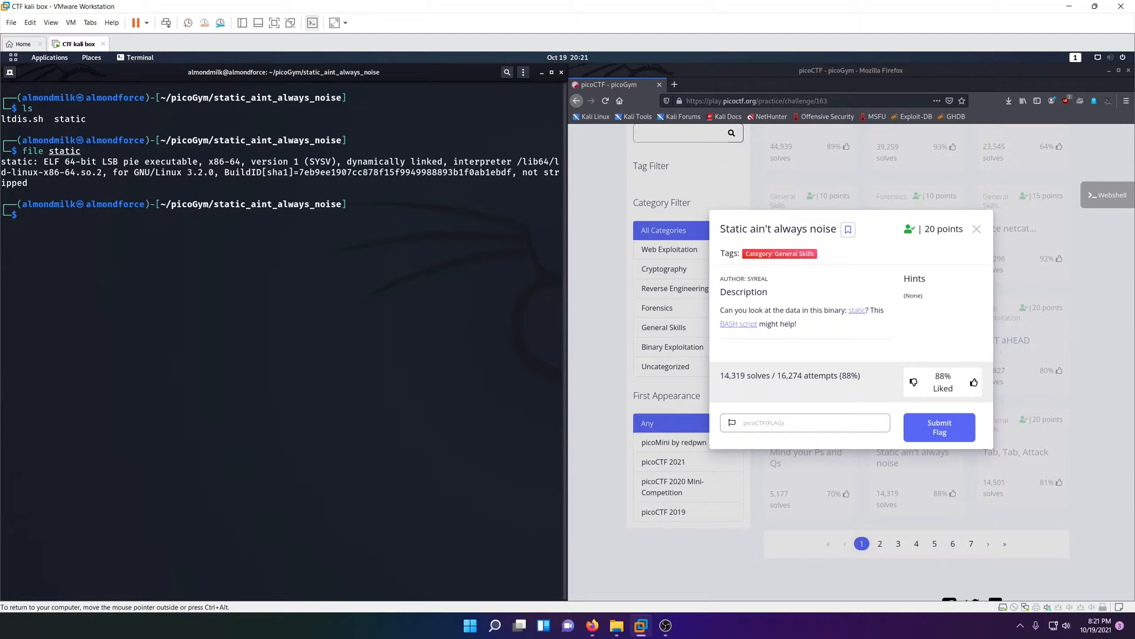
- Read ltdis.sh in gedit, following its objdump disassembly and strings-extraction logic
type("gedit ltdis.sh &")
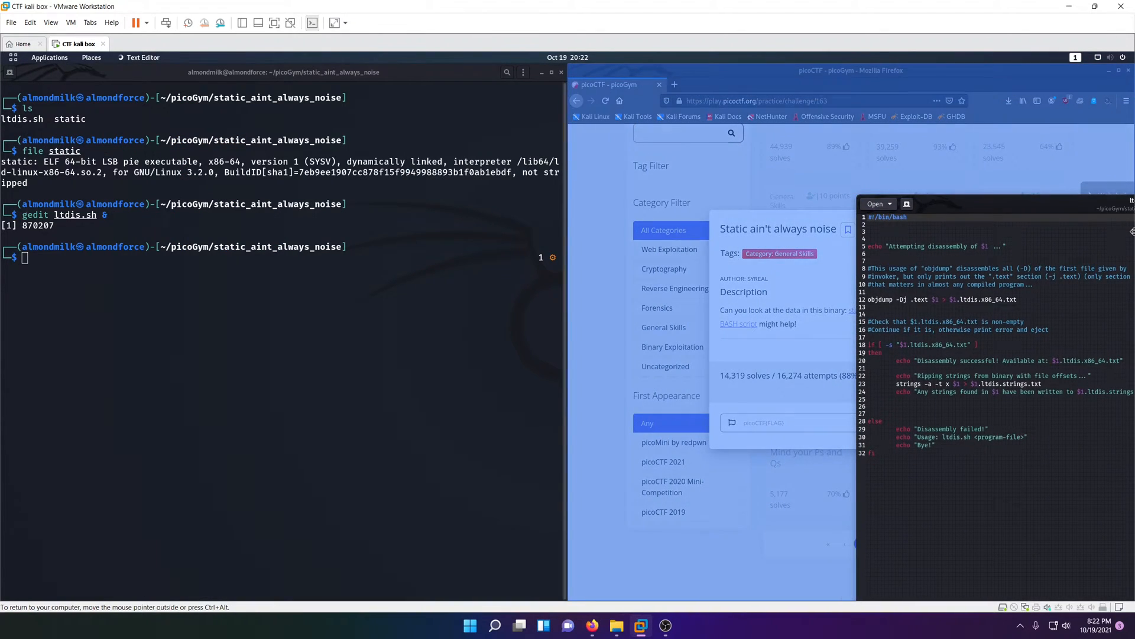
type("with file offset\"")
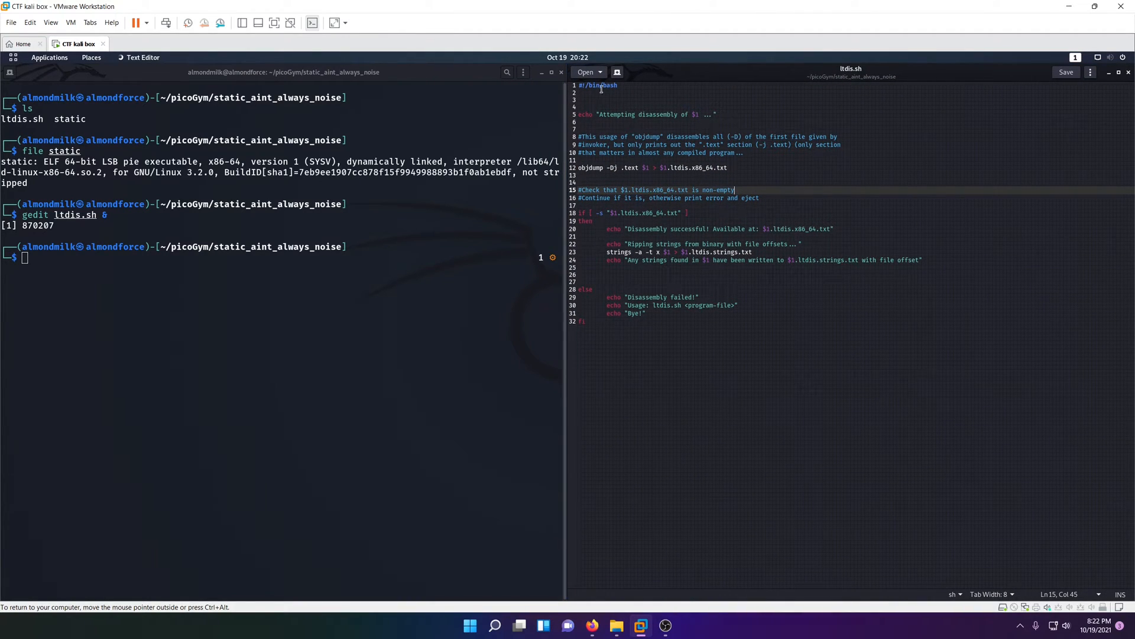
left_click(585, 167)
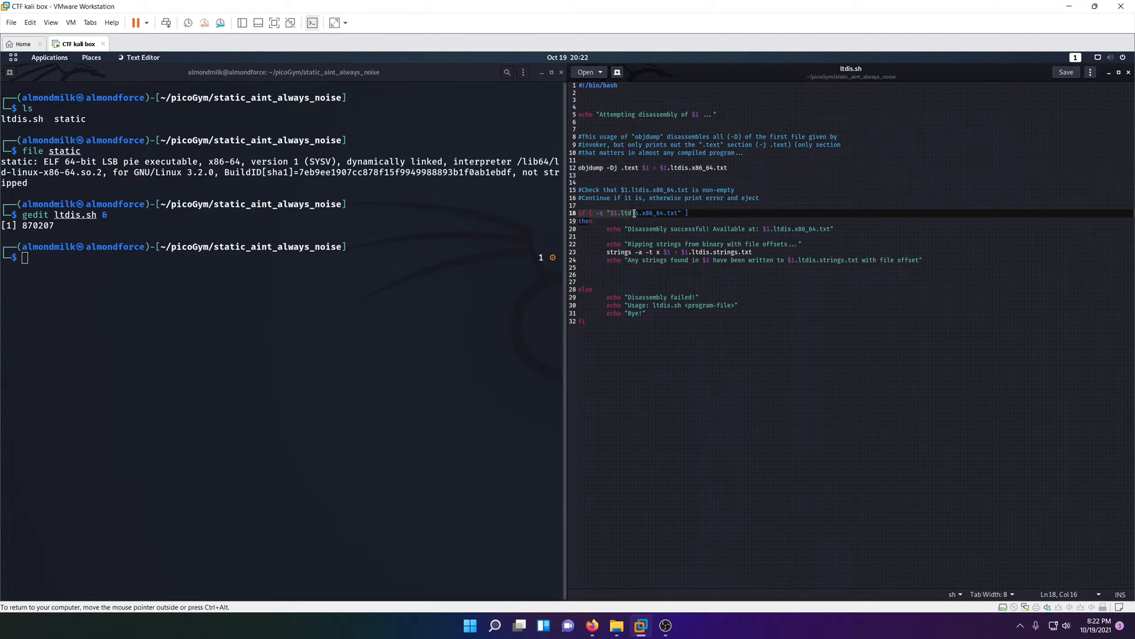
left_click(657, 220)
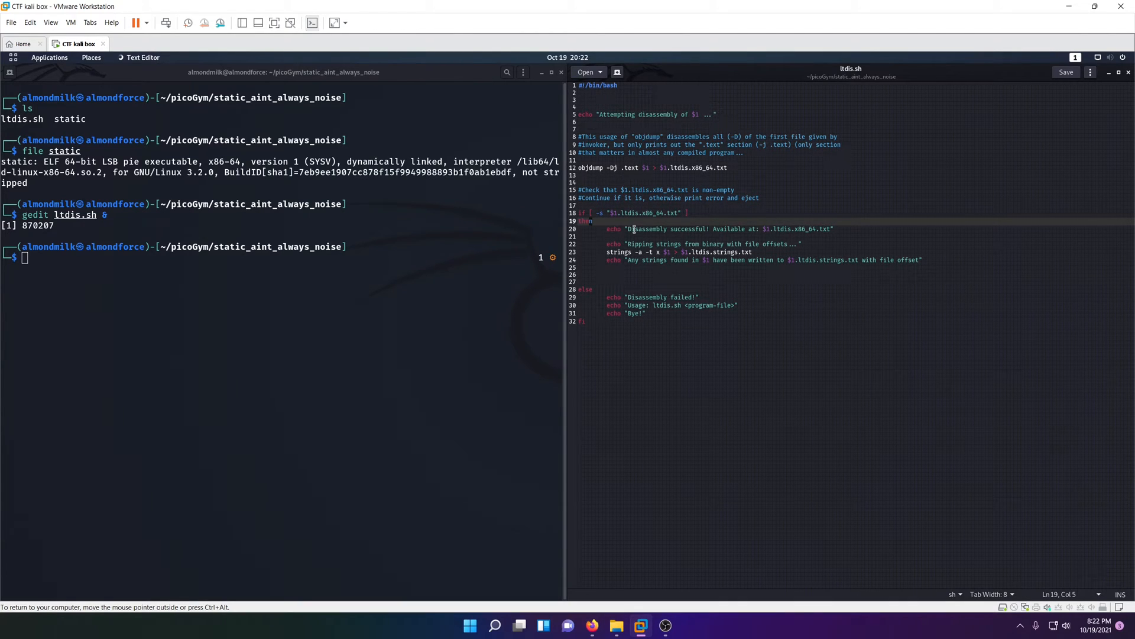
left_click(851, 229)
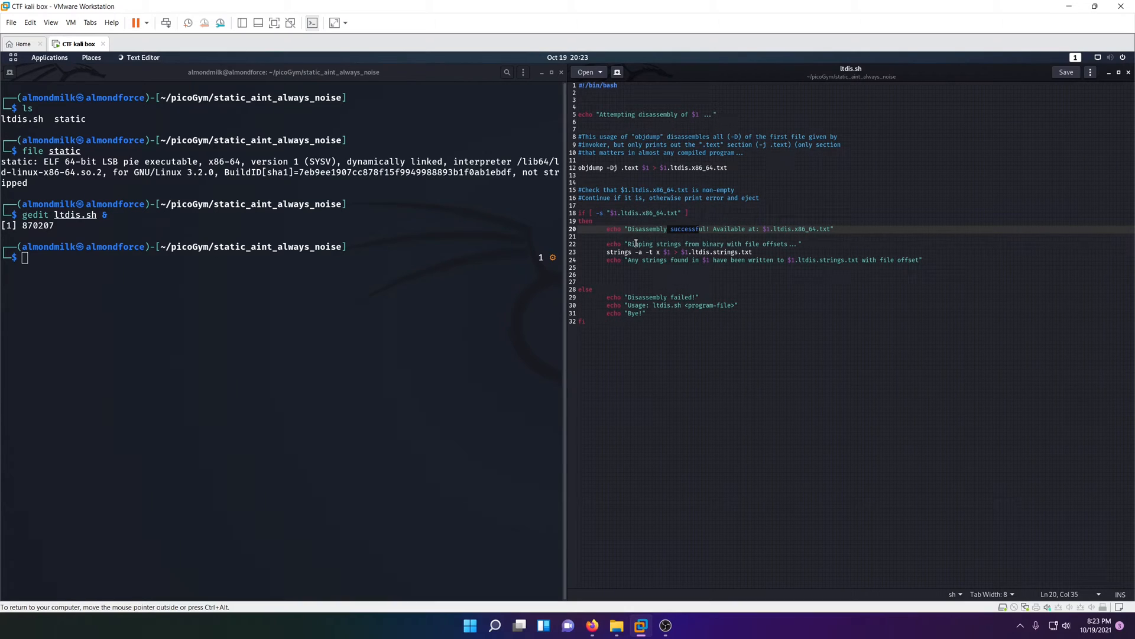
left_click(753, 251)
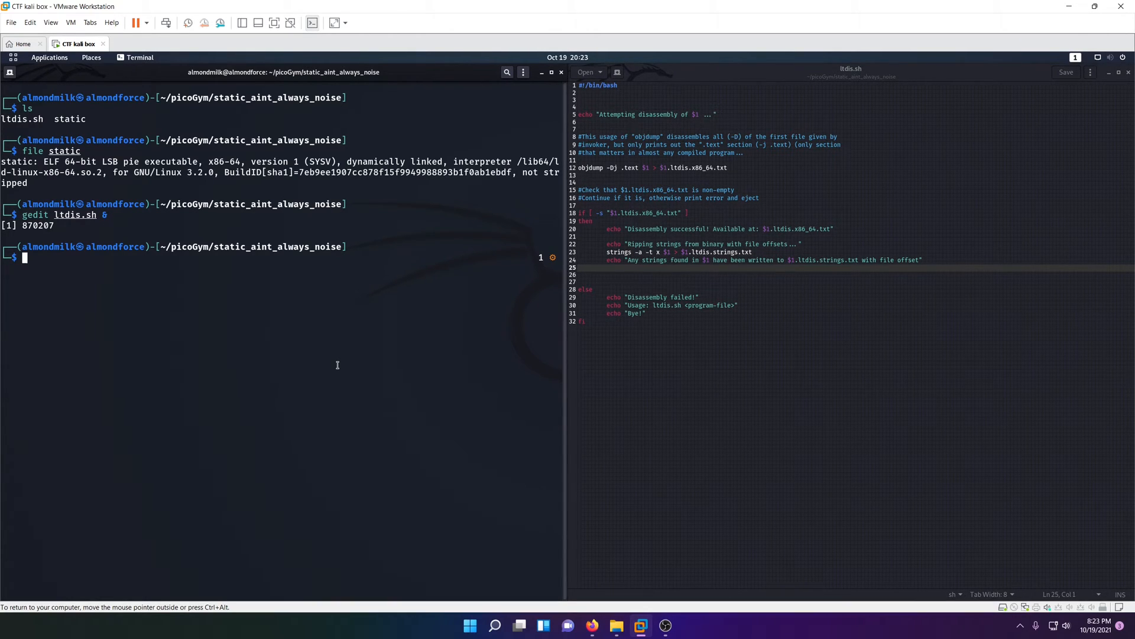
- Make ltdis.sh executable, run it on static, and open static.ltdis.x86_64.txt in gedit
type("chmod +x ltdis.sh")
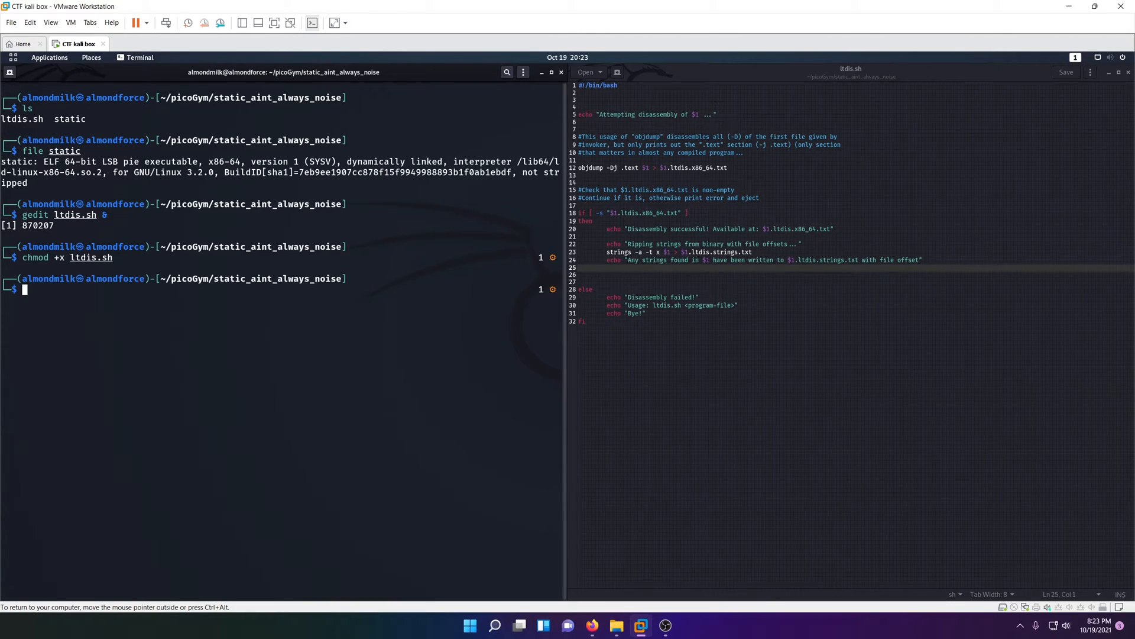
type("./fang-of-haynekhtnamet")
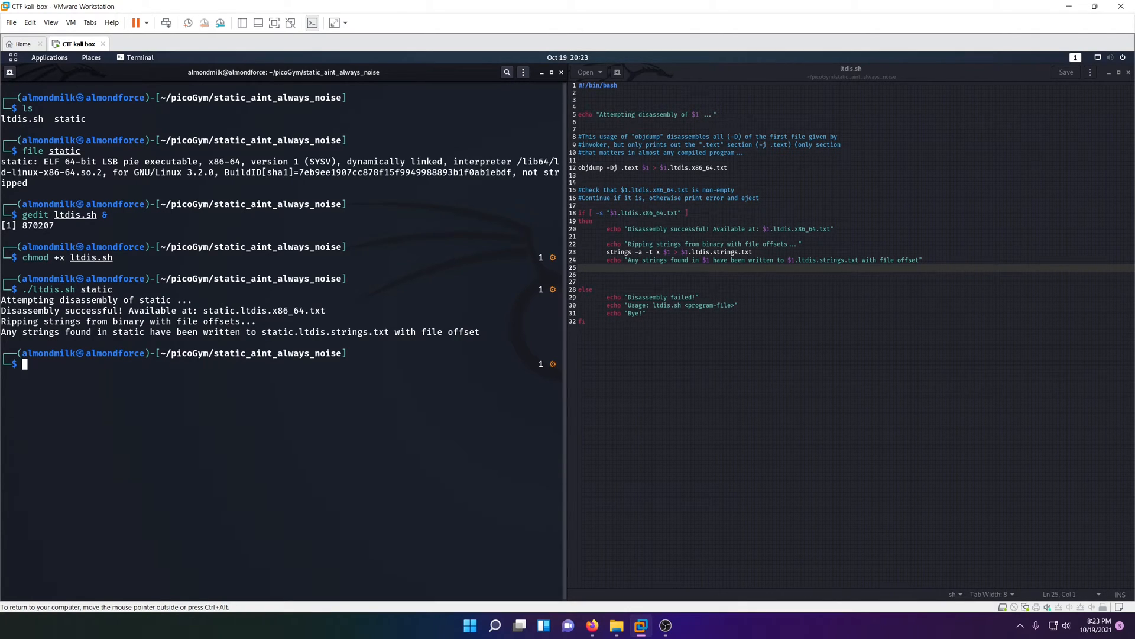
type("ls")
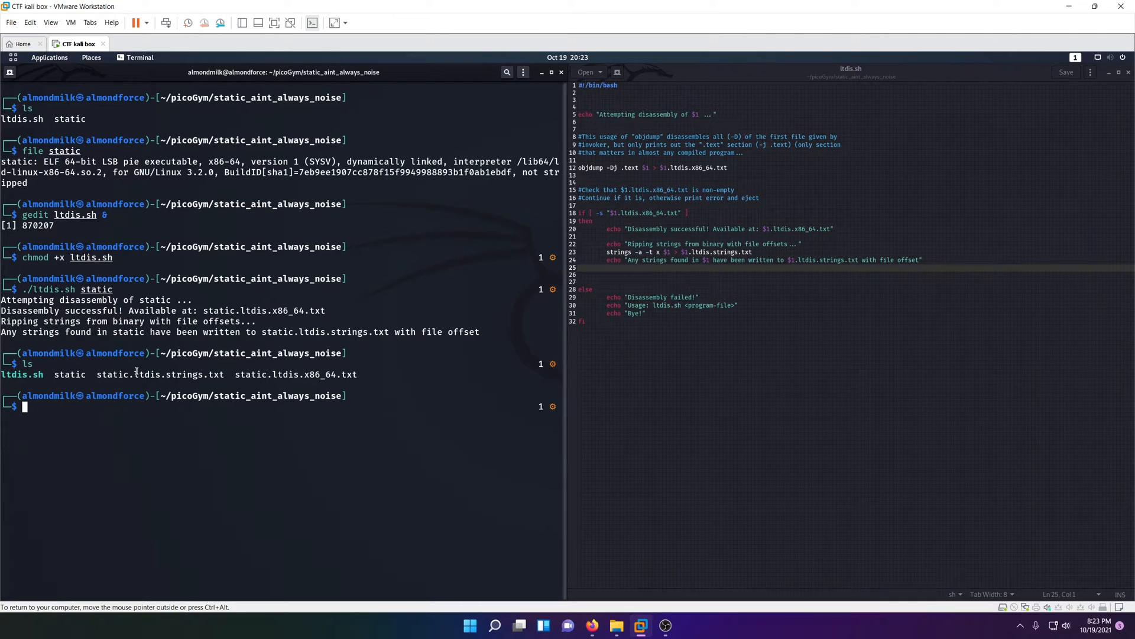
double_click(161, 374)
type("gedit static.ltdis.x86_64.txt")
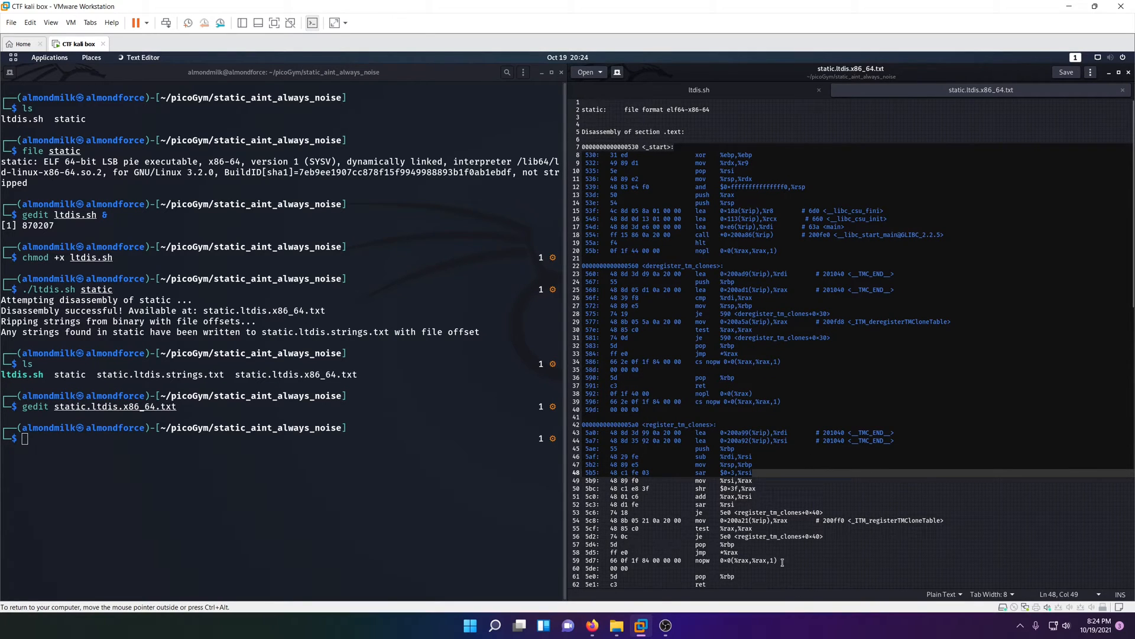
- Scroll the disassembly down to main's puts call, then clear the terminal and relist files
scroll("down", 3)
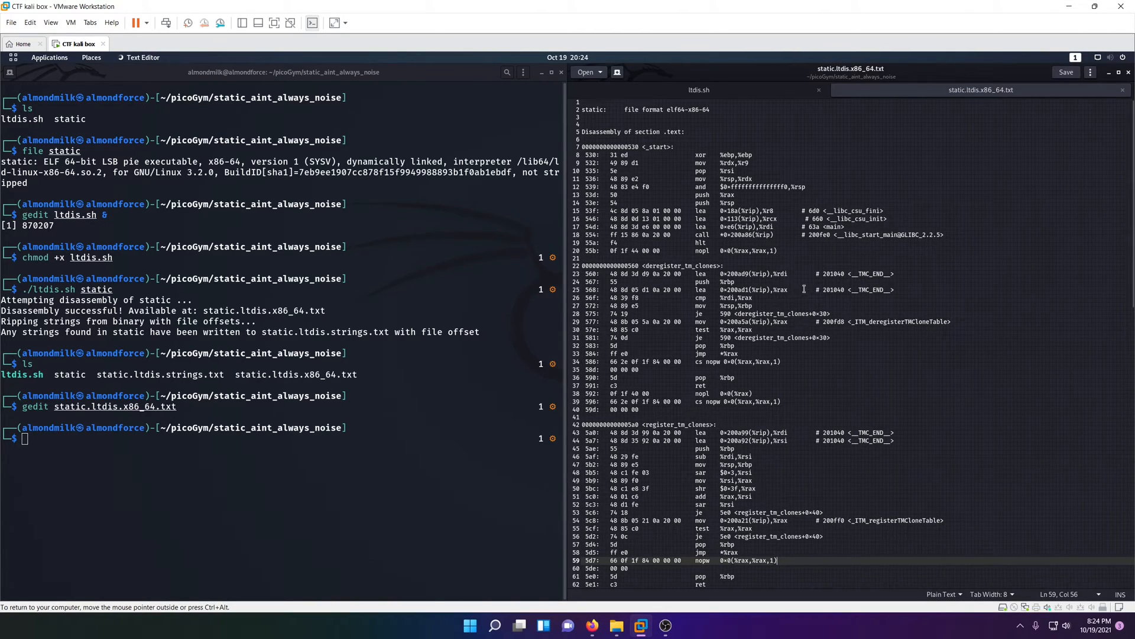
scroll("down", 3)
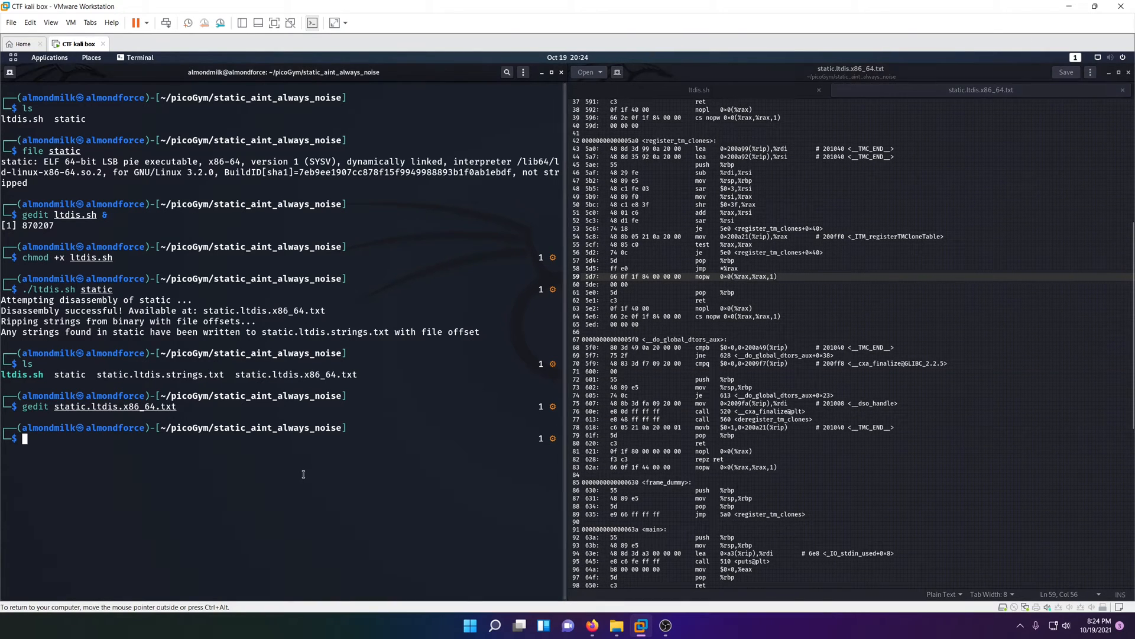
type("chmod +x ltdis.sh")
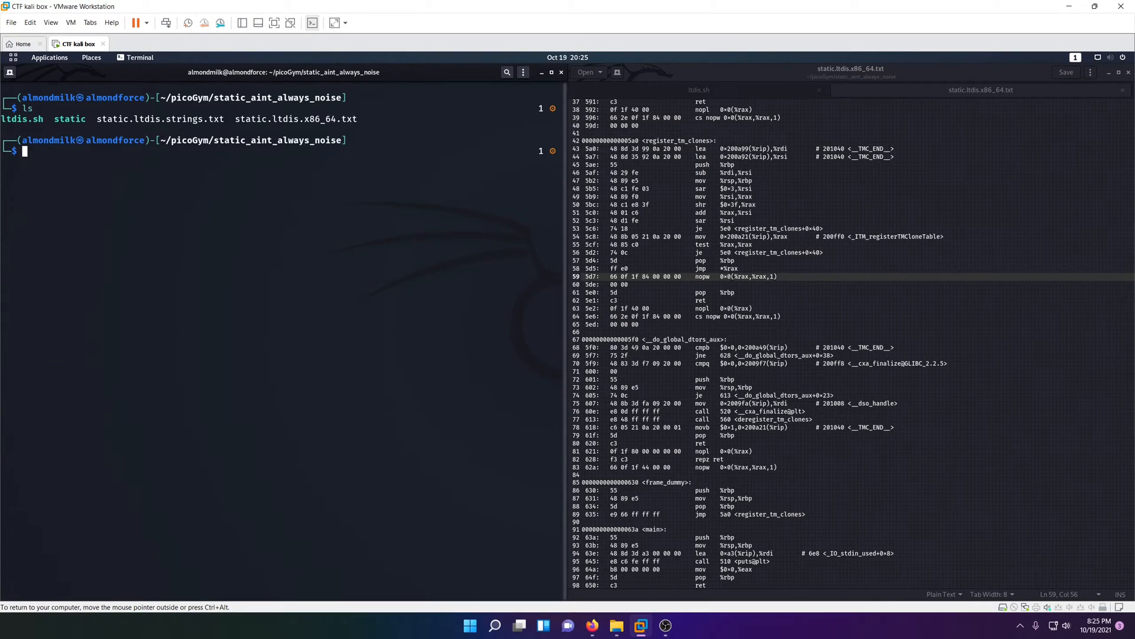
- Open static.ltdis.strings.txt in gedit and search 'picoCTF' to find the flag line
type("edit static.ltdis.x86_64.txt")
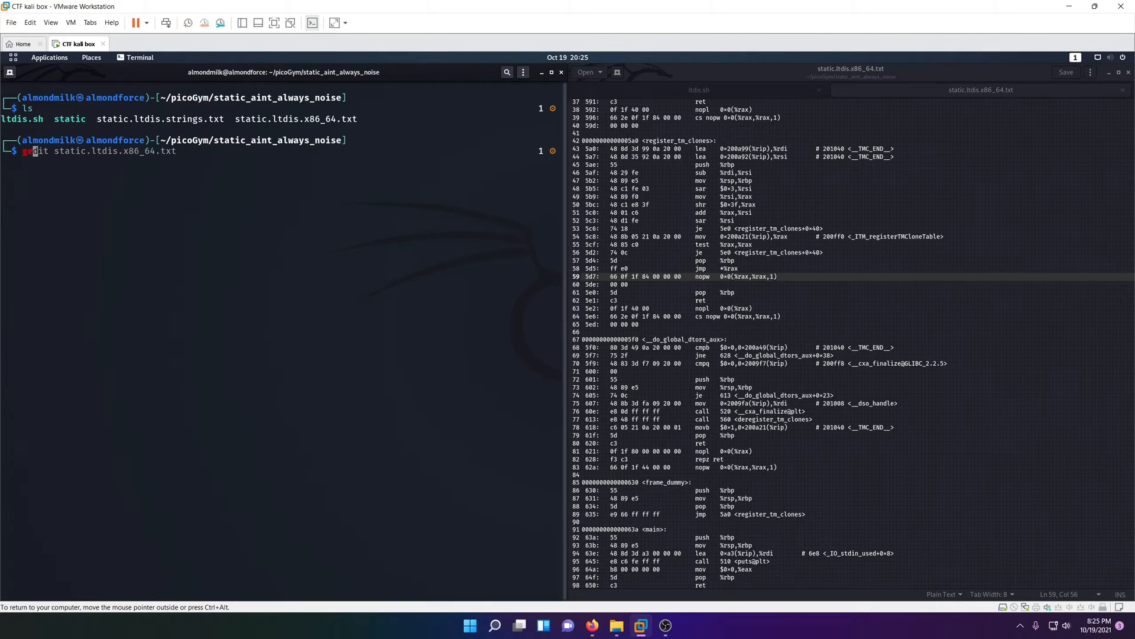
type("gedit")
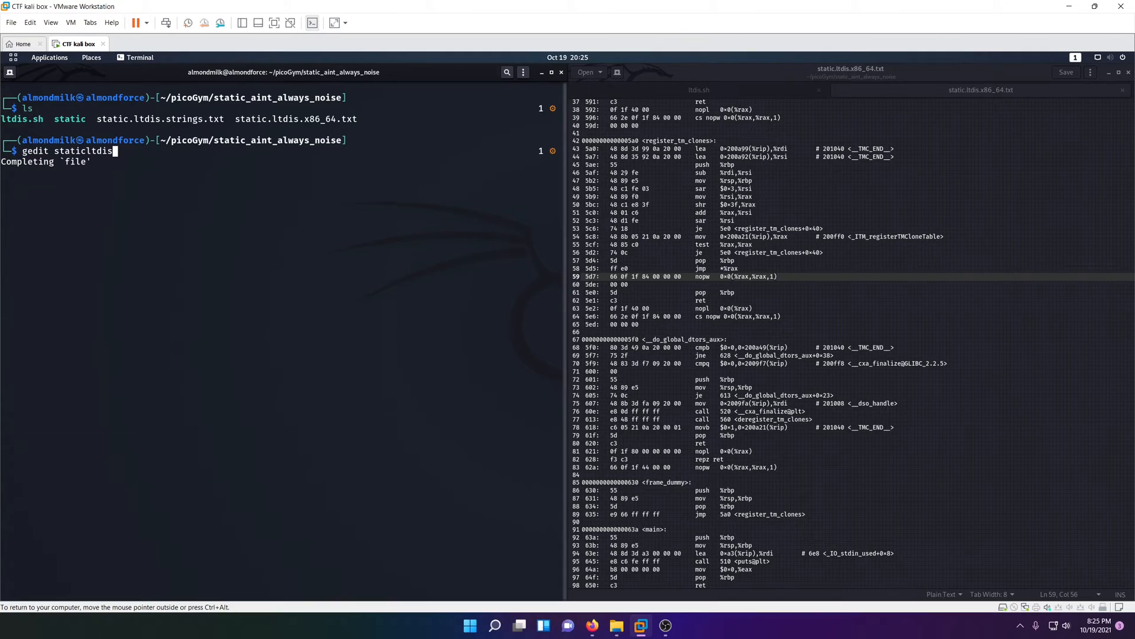
key("Tab")
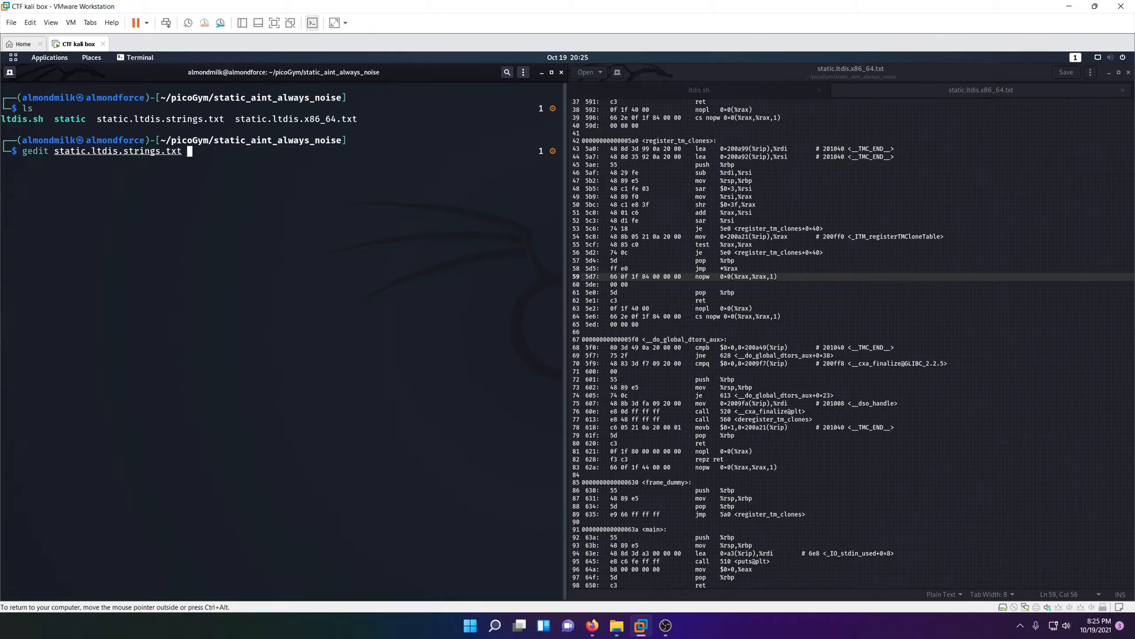
key("Return")
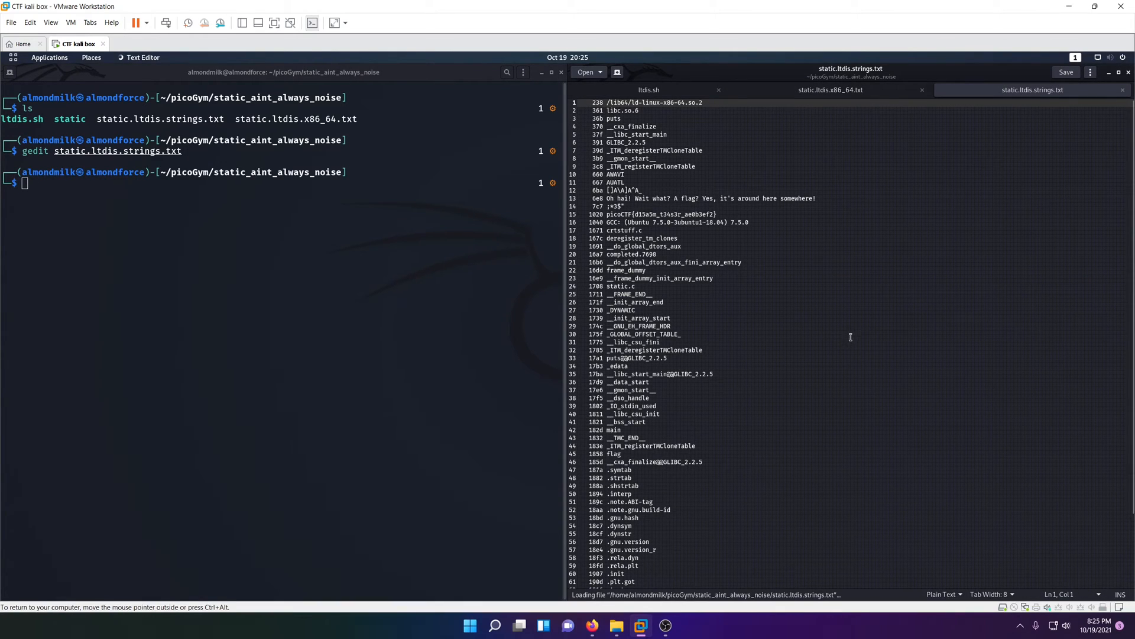
type("picoCTf")
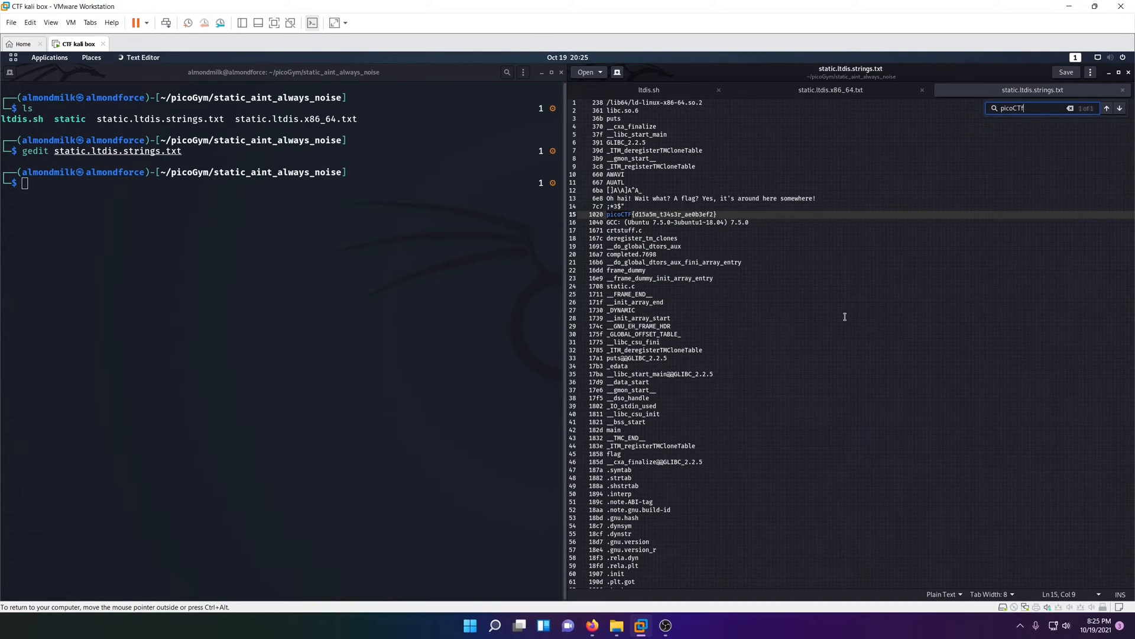
key("Return")
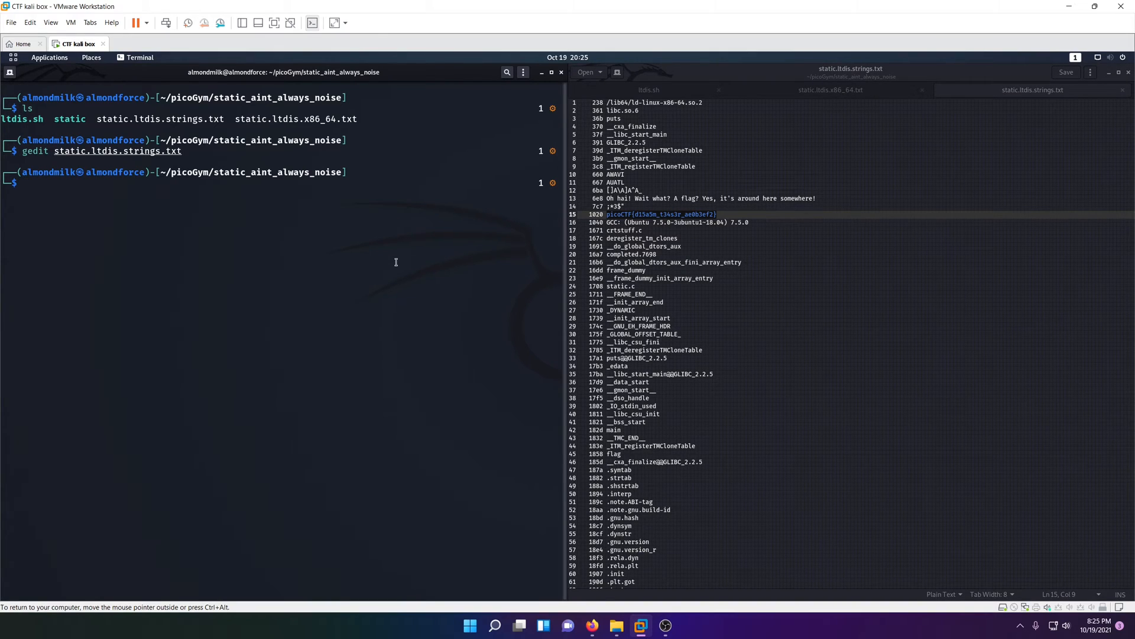
- Extract the flag with strings static | grep picoCTF, copy it, and switch to Firefox
type("strings fang-of-haynekhtnamet")
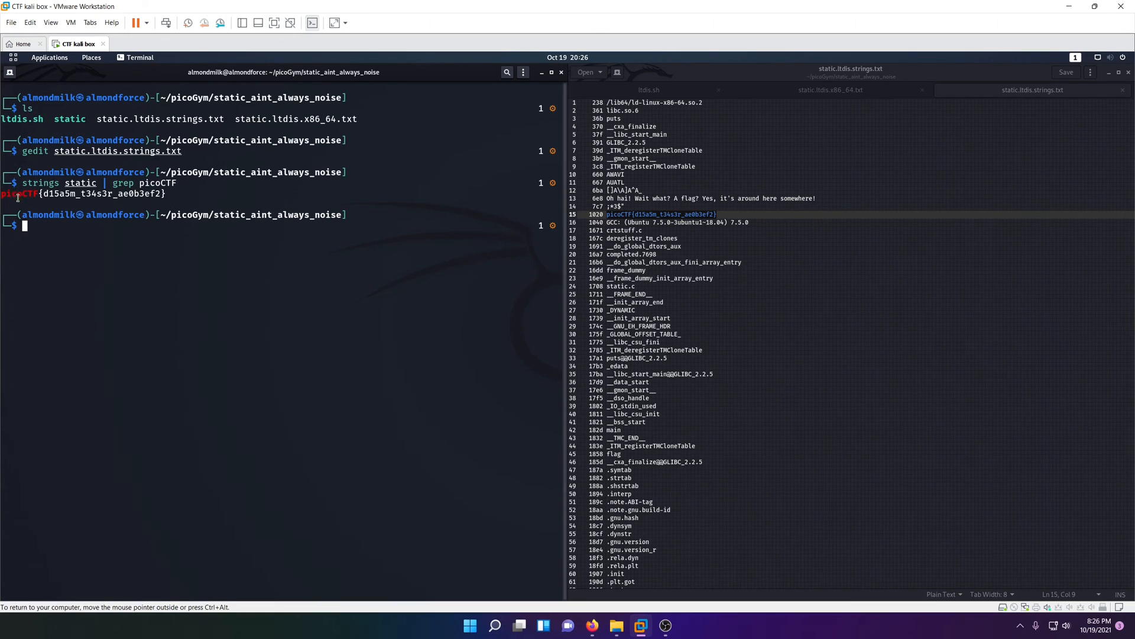
double_click(87, 193)
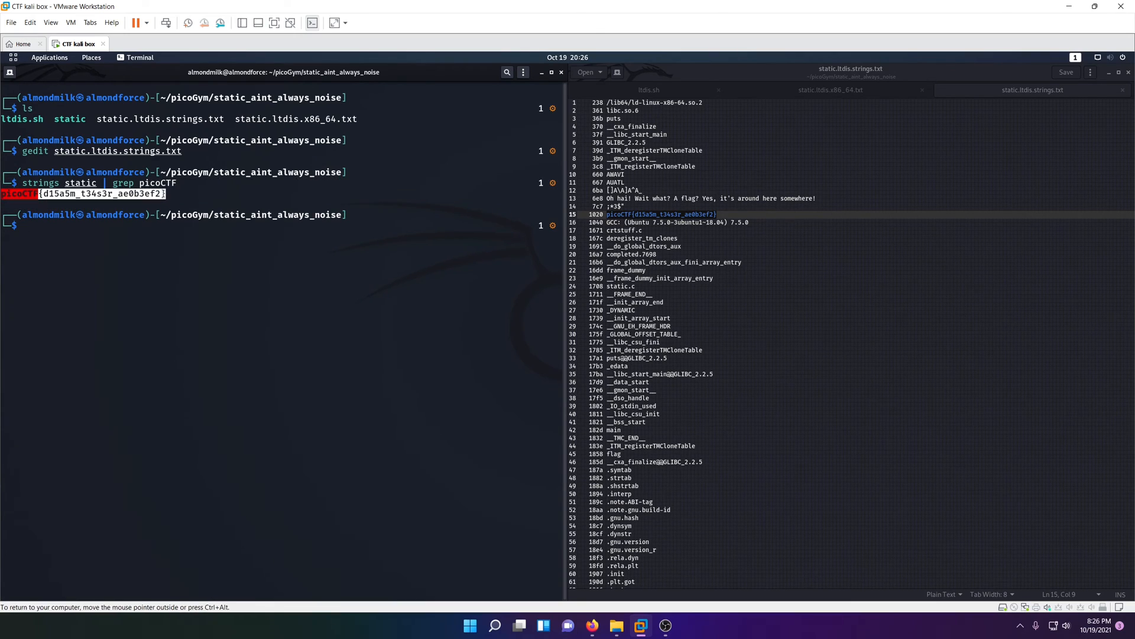
double_click(613, 214)
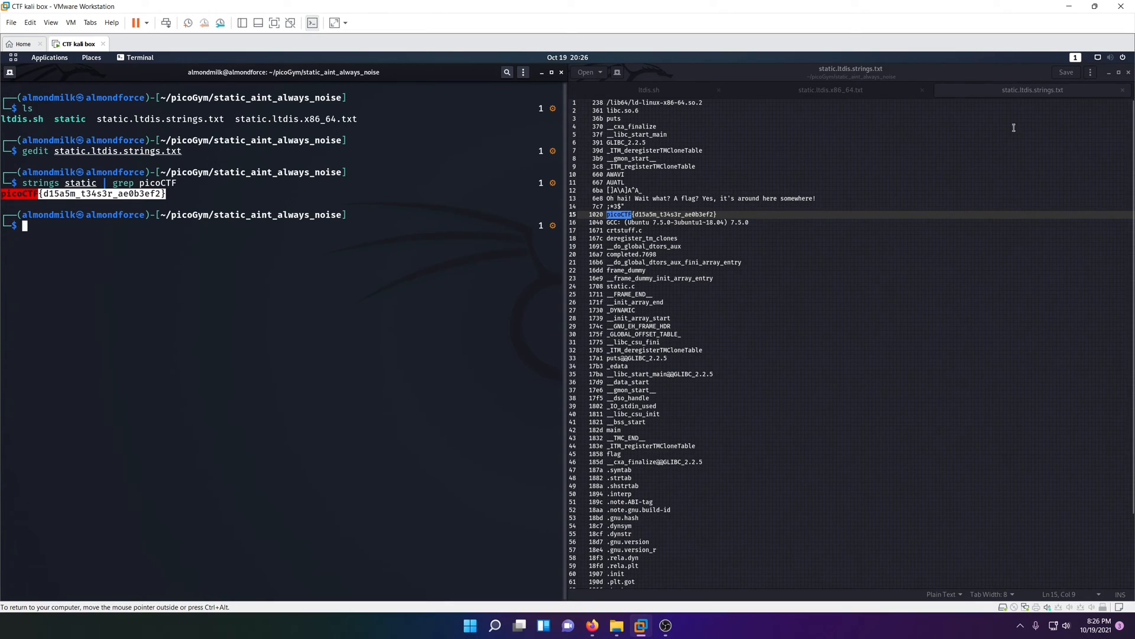
left_click(648, 89)
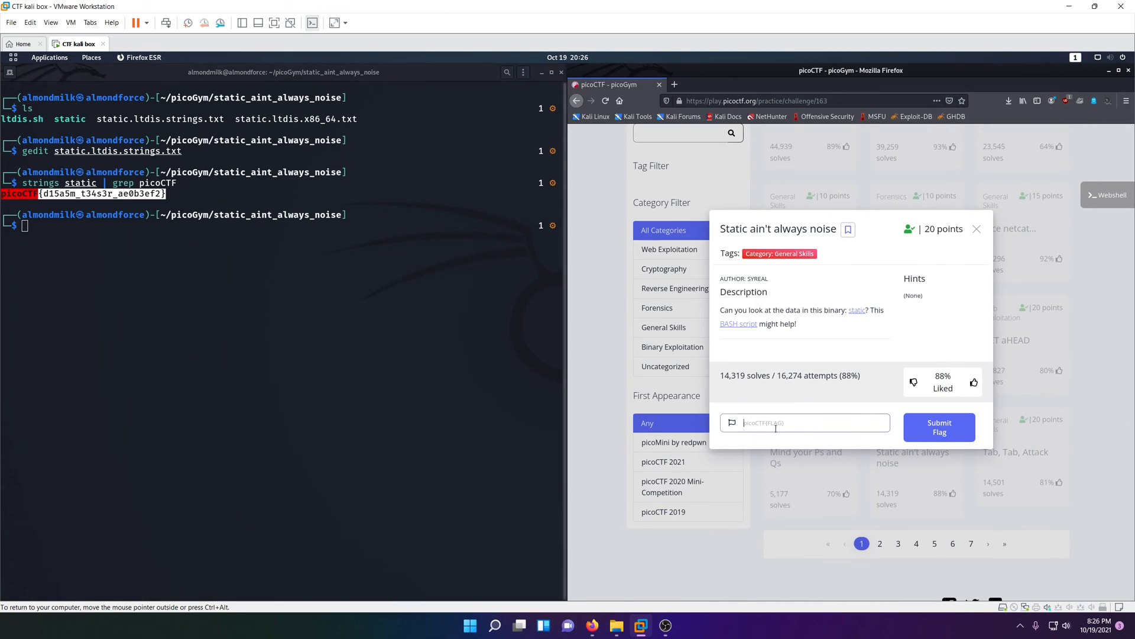
- Paste picoCTF{d15a5m_t34s3r_ae0b3ef2} into the flag field and submit it
type("picoCTF{d15a5m_t34s3r_ae0b3ef2}")
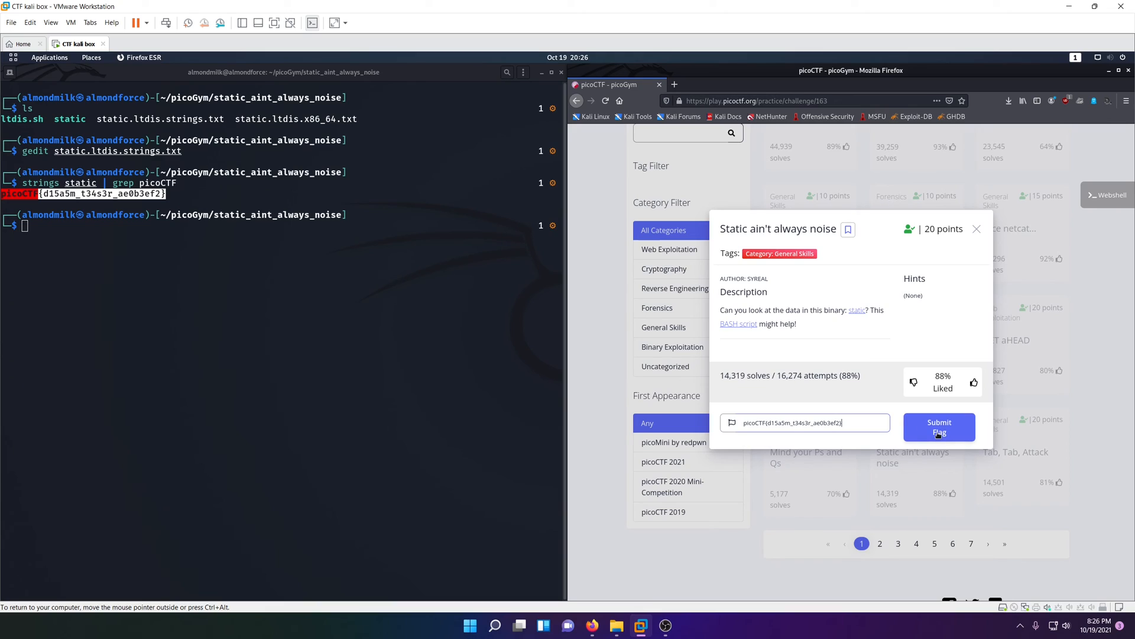
left_click(938, 426)
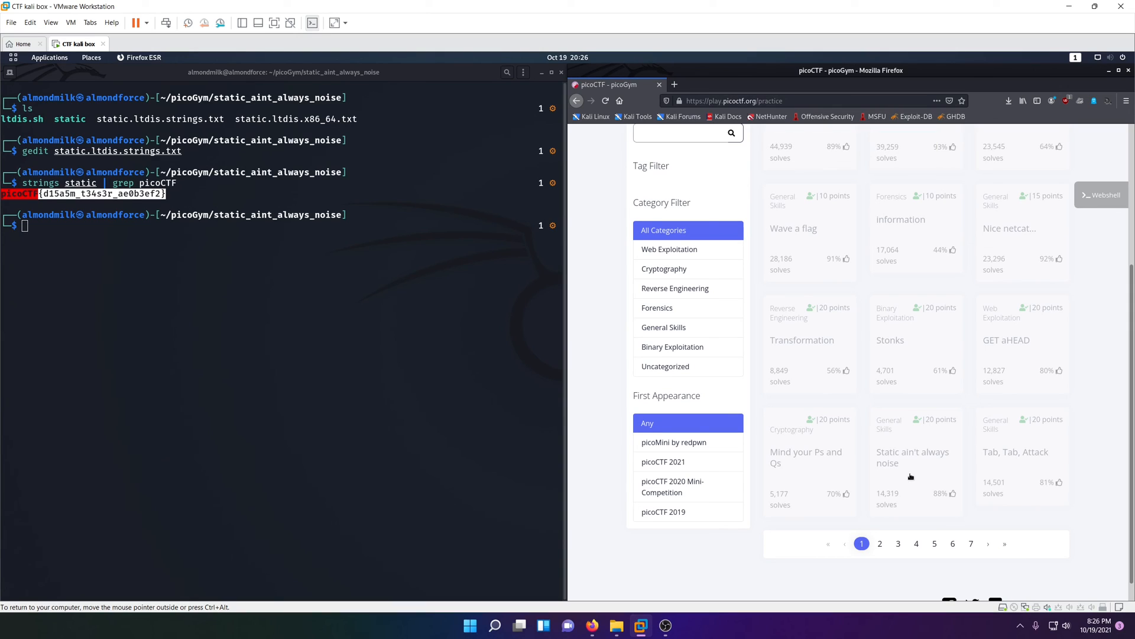
mouse_move(523, 348)
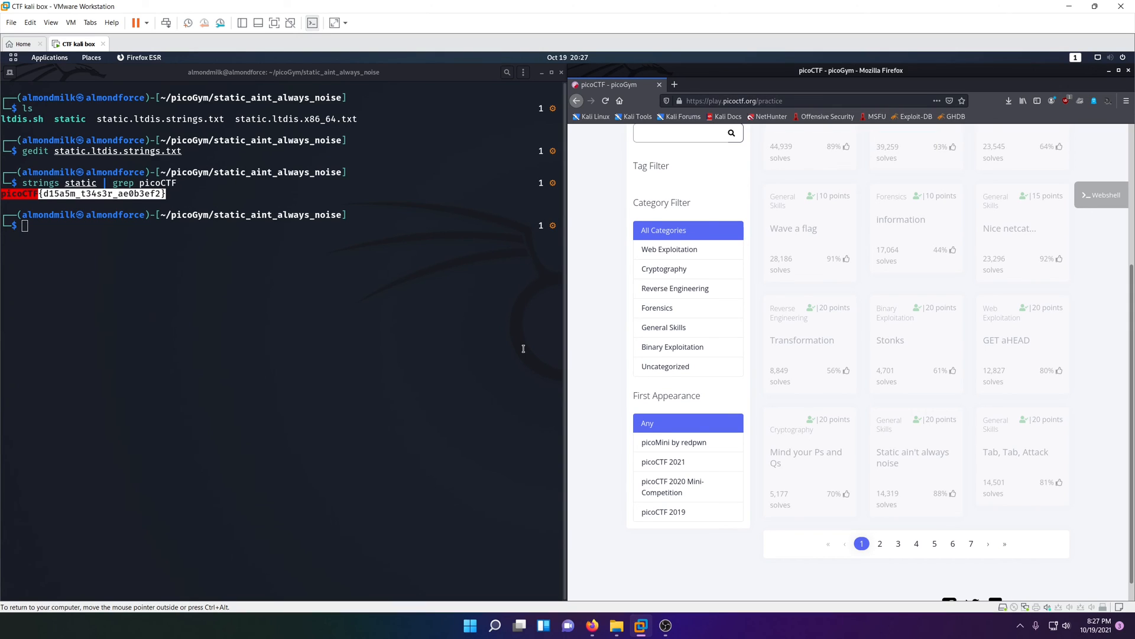